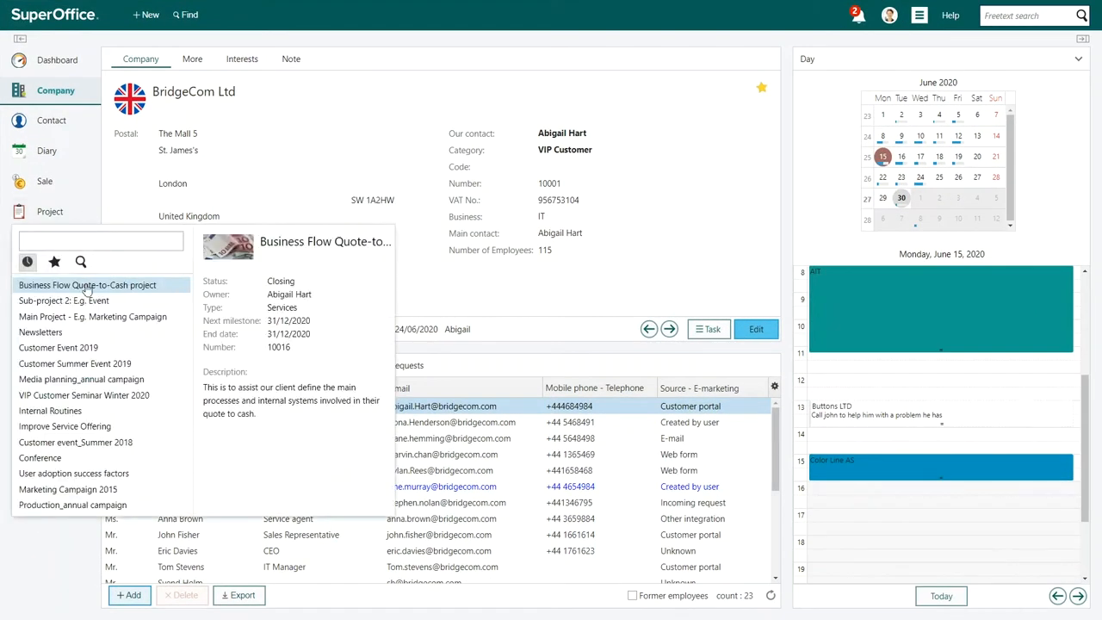
Step: Open the Business Flow Quote-to-Cash project and start adding a new item to it
{"action": "left_click", "coordinate": [86, 286]}
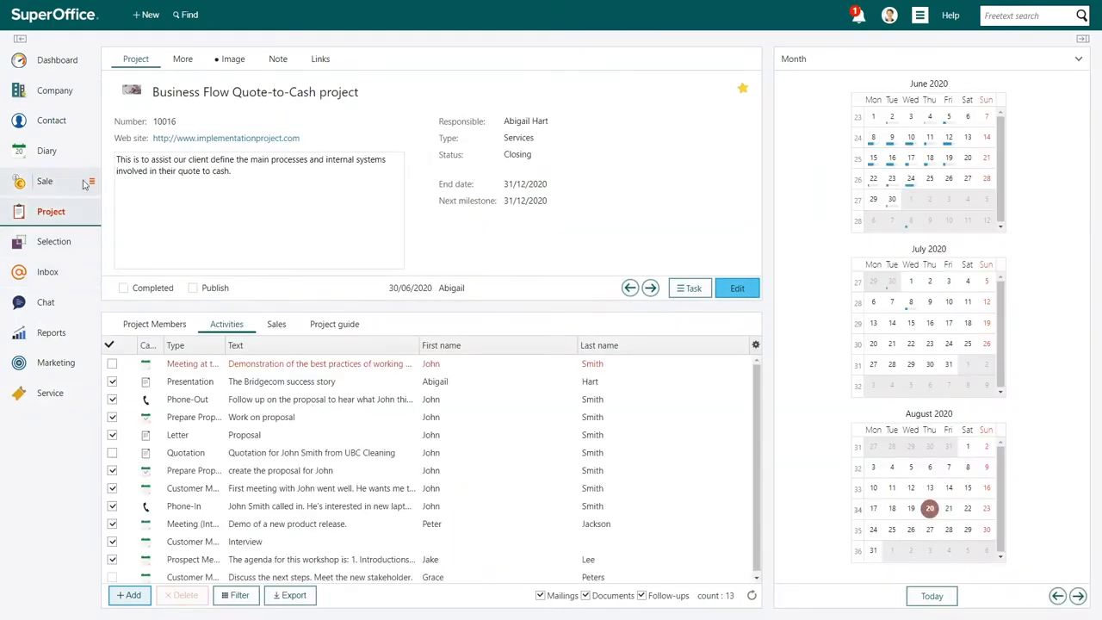
{"action": "left_click", "coordinate": [145, 14]}
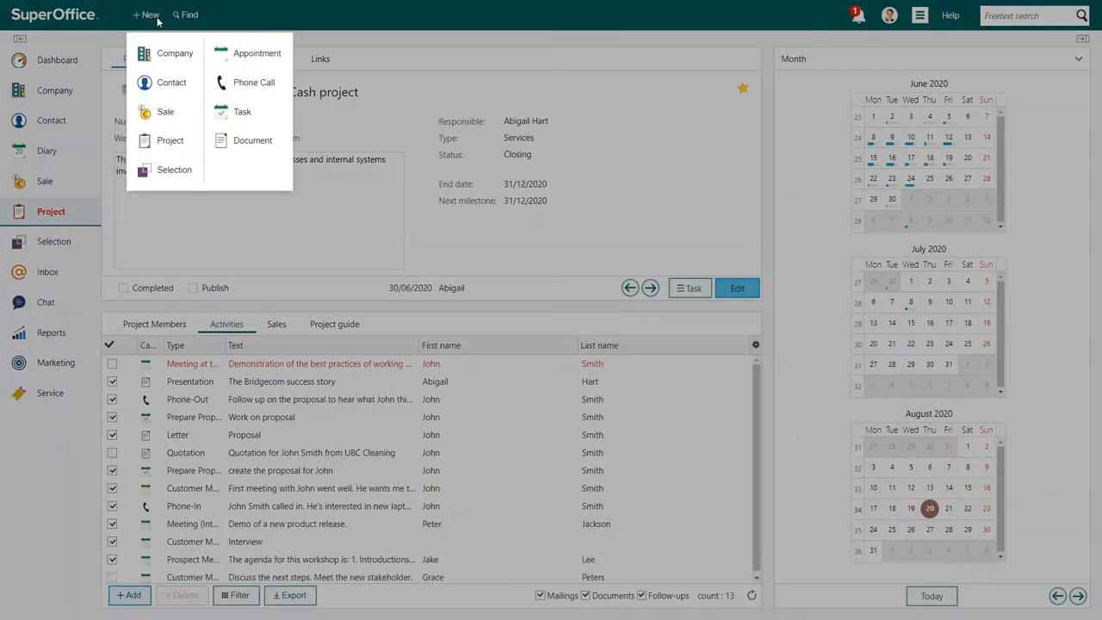
{"action": "mouse_move", "coordinate": [252, 139]}
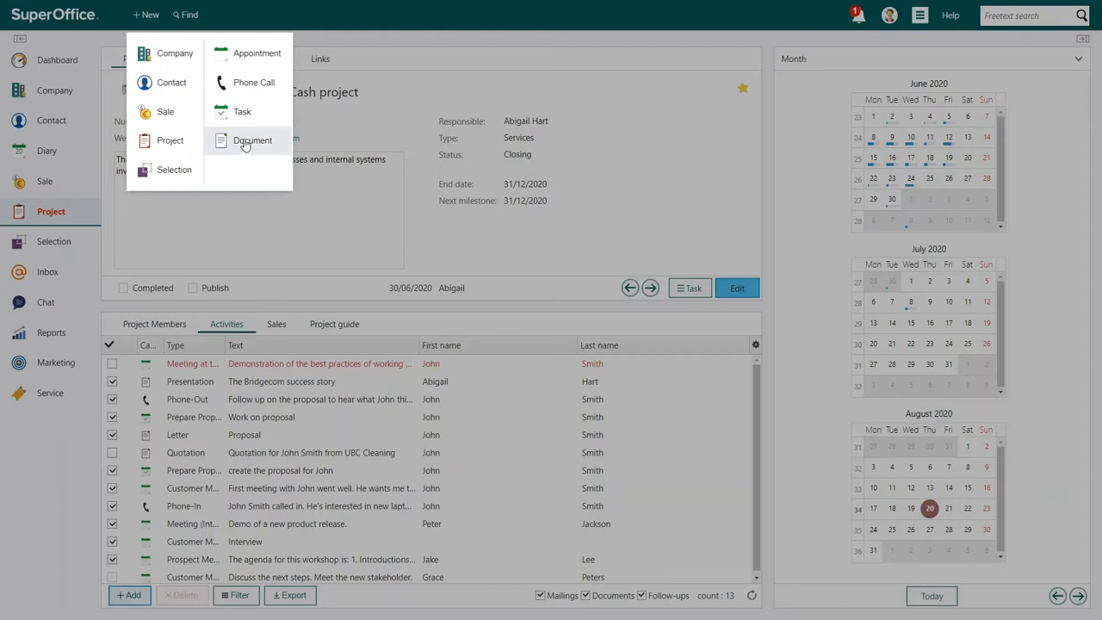
{"action": "left_click", "coordinate": [252, 141]}
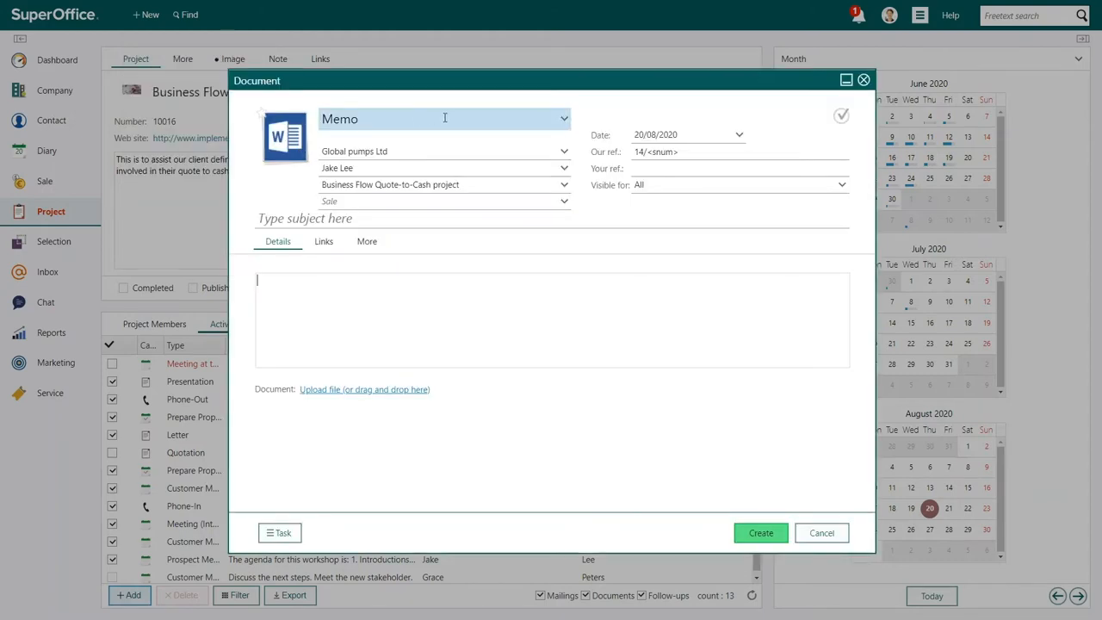
{"action": "left_click", "coordinate": [444, 119]}
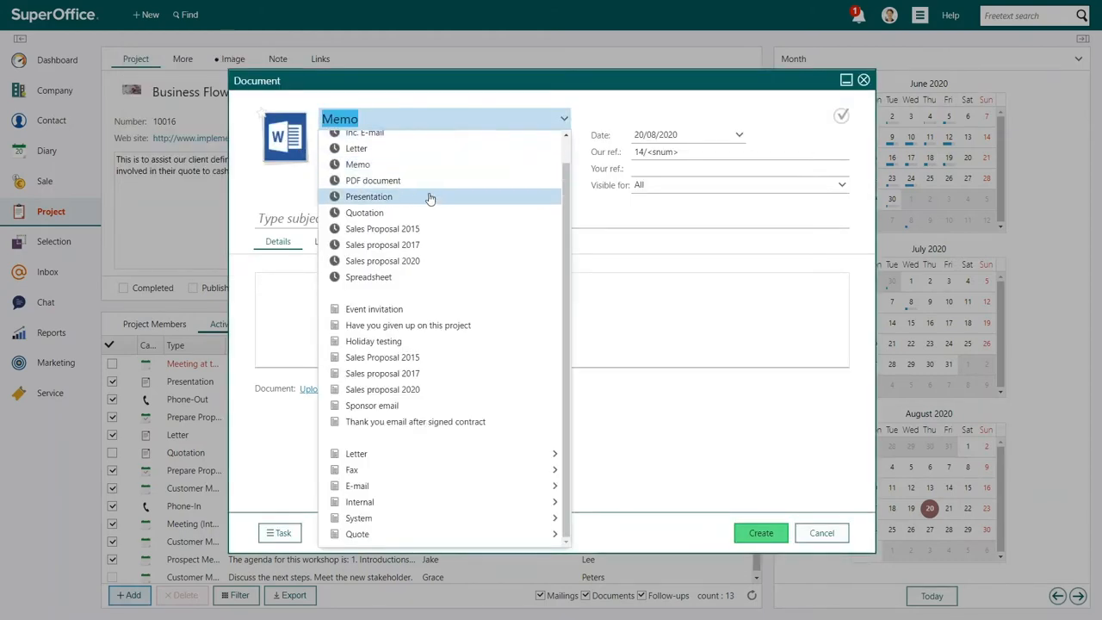
{"action": "left_click", "coordinate": [369, 196]}
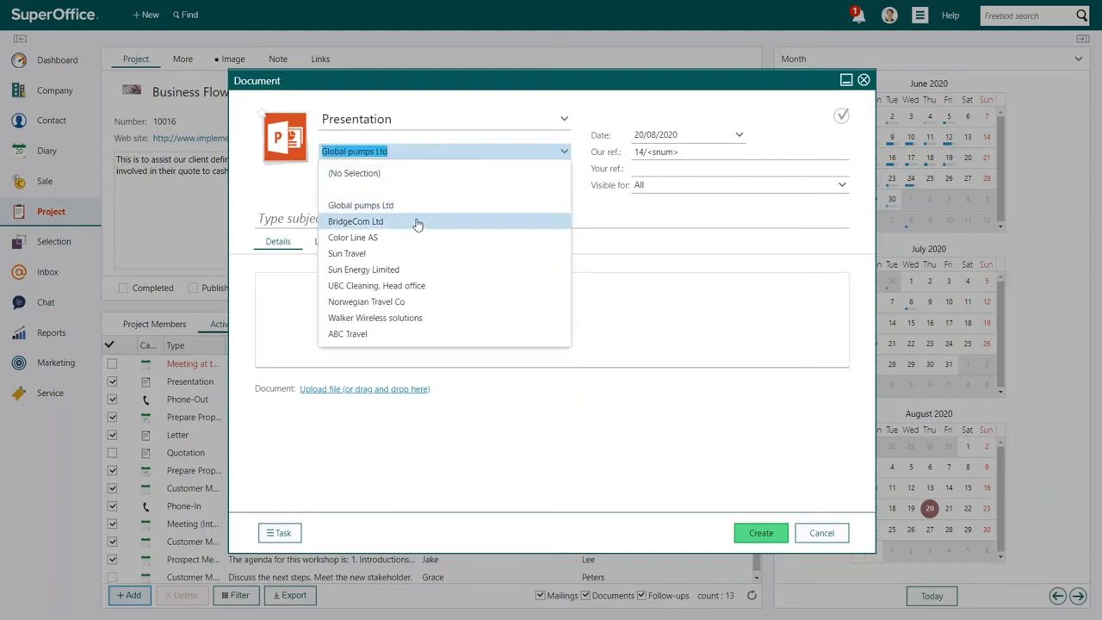
{"action": "left_click", "coordinate": [354, 220]}
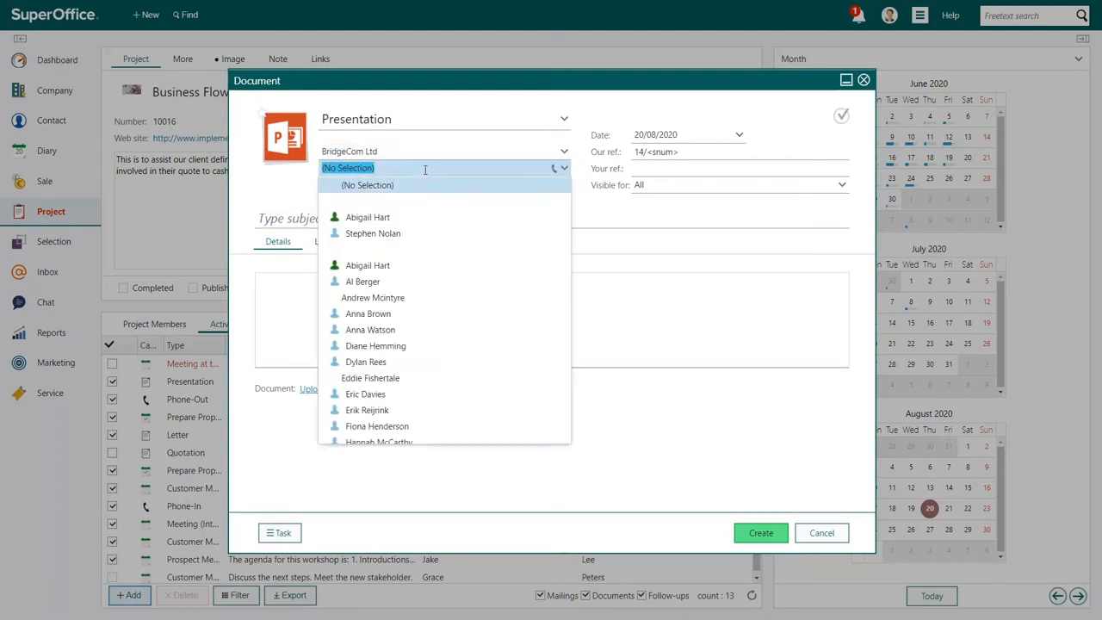
{"action": "left_click", "coordinate": [367, 217]}
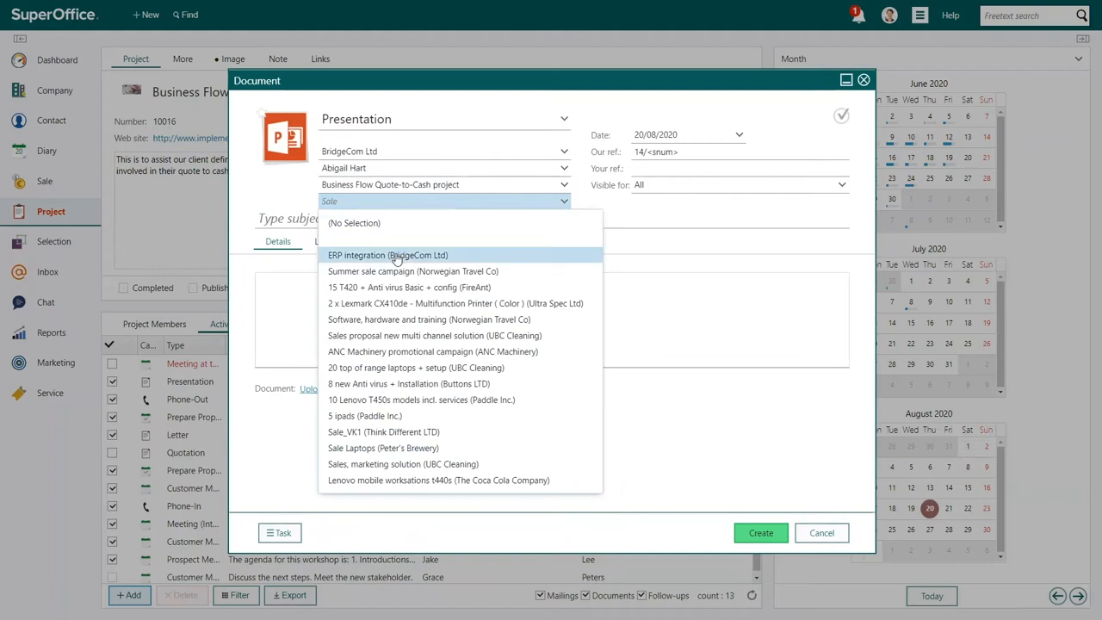
{"action": "left_click", "coordinate": [388, 255]}
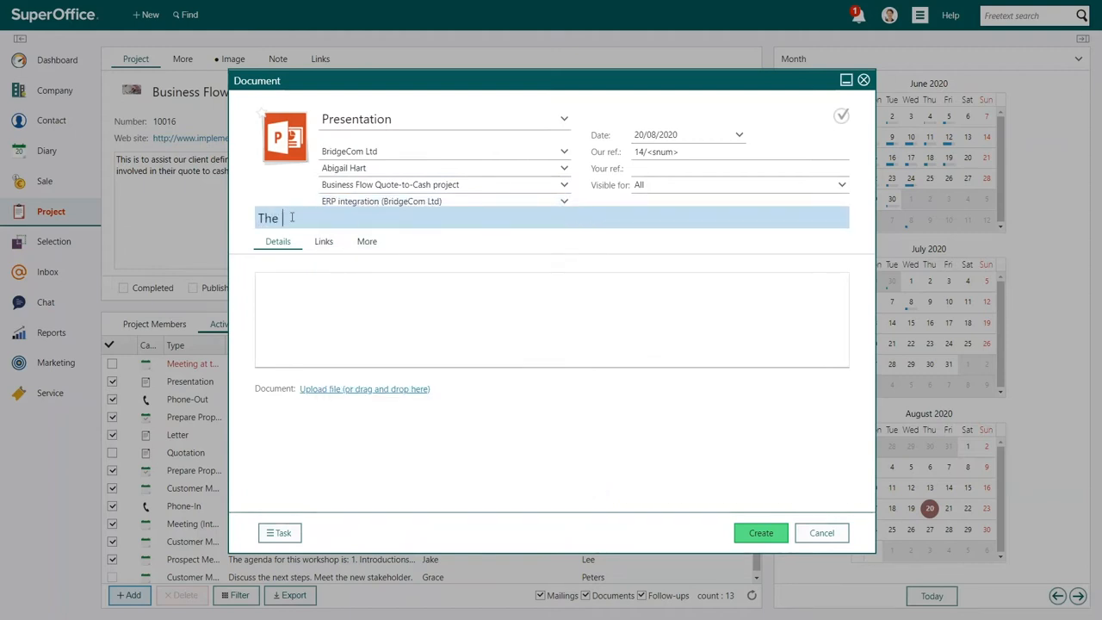
Step: Title it 'The Bridgecom success story', enter the slide title in PowerPoint and close to get the save prompt
{"action": "type", "text": "Bridgecom success"}
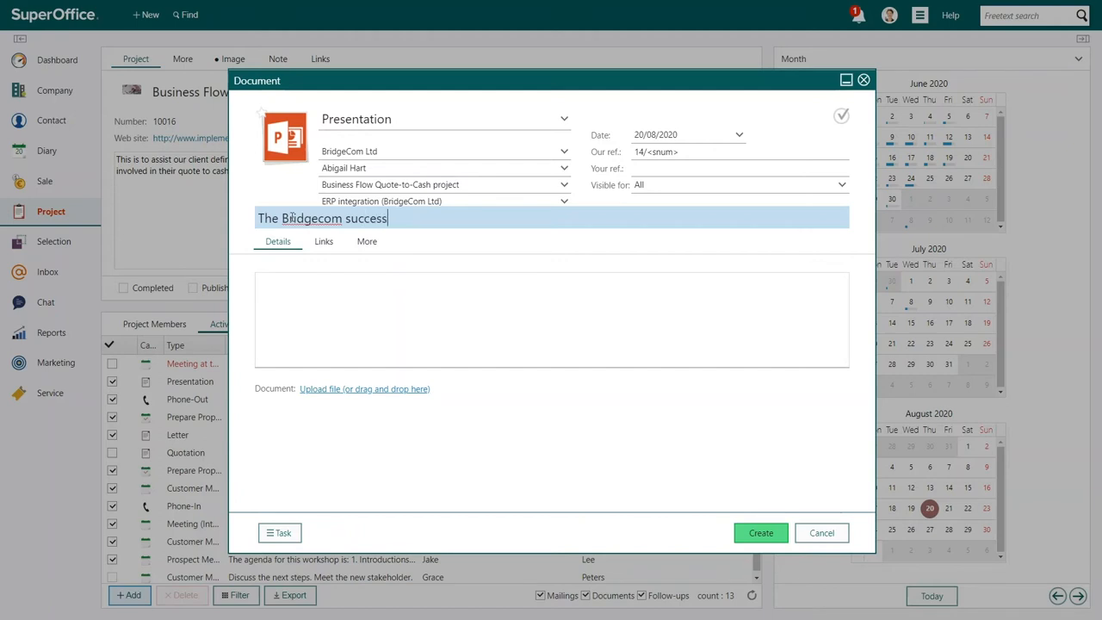
{"action": "type", "text": "story"}
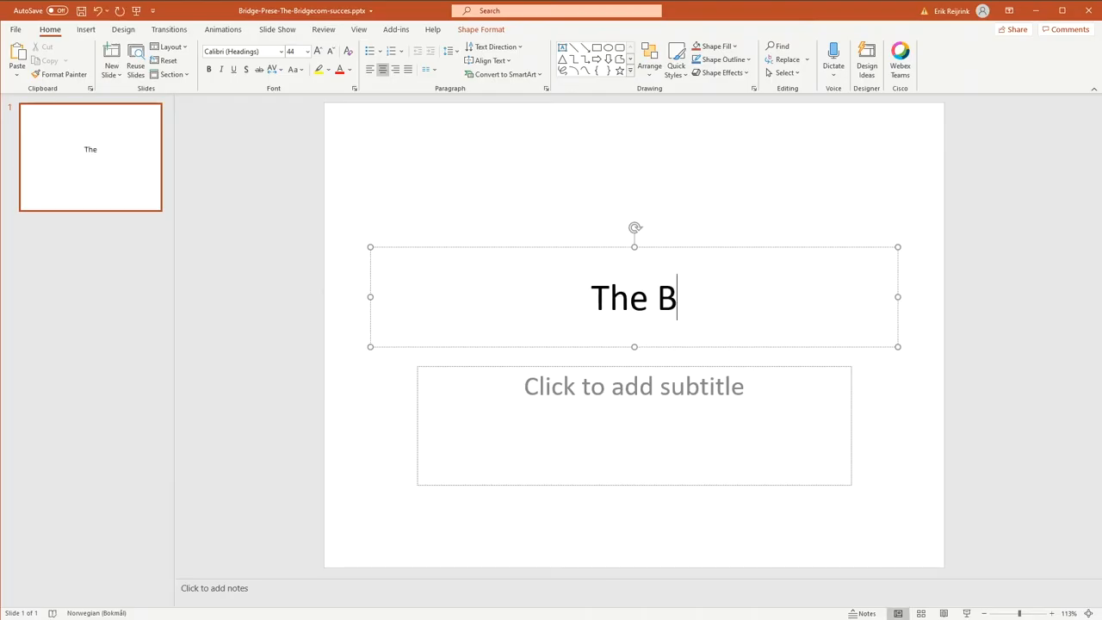
{"action": "type", "text": "ridgecom success story"}
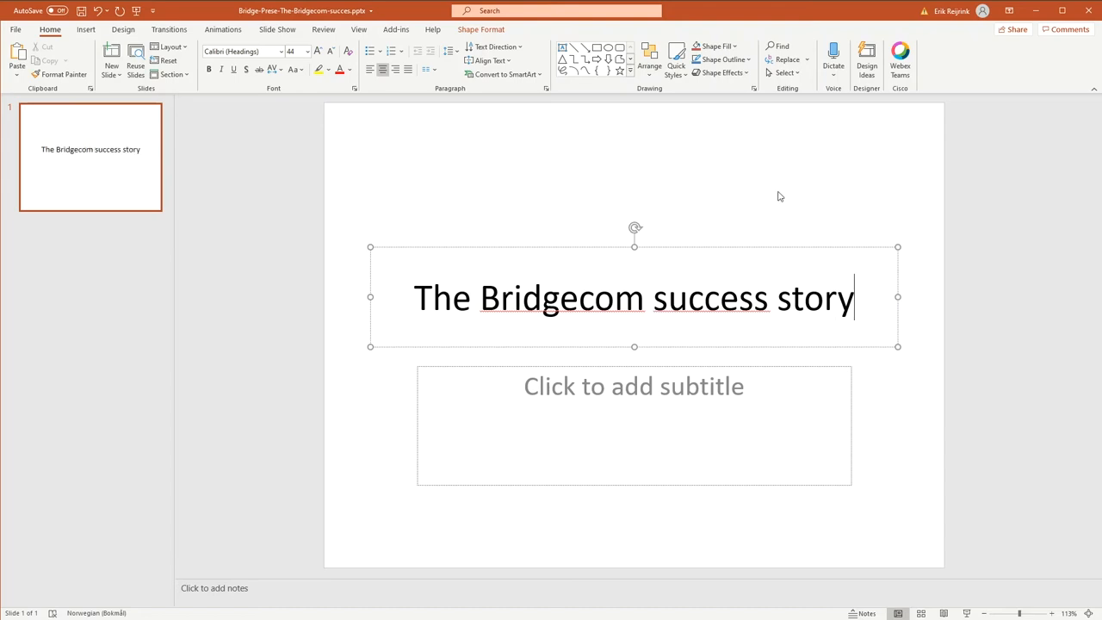
{"action": "left_click", "coordinate": [1088, 10]}
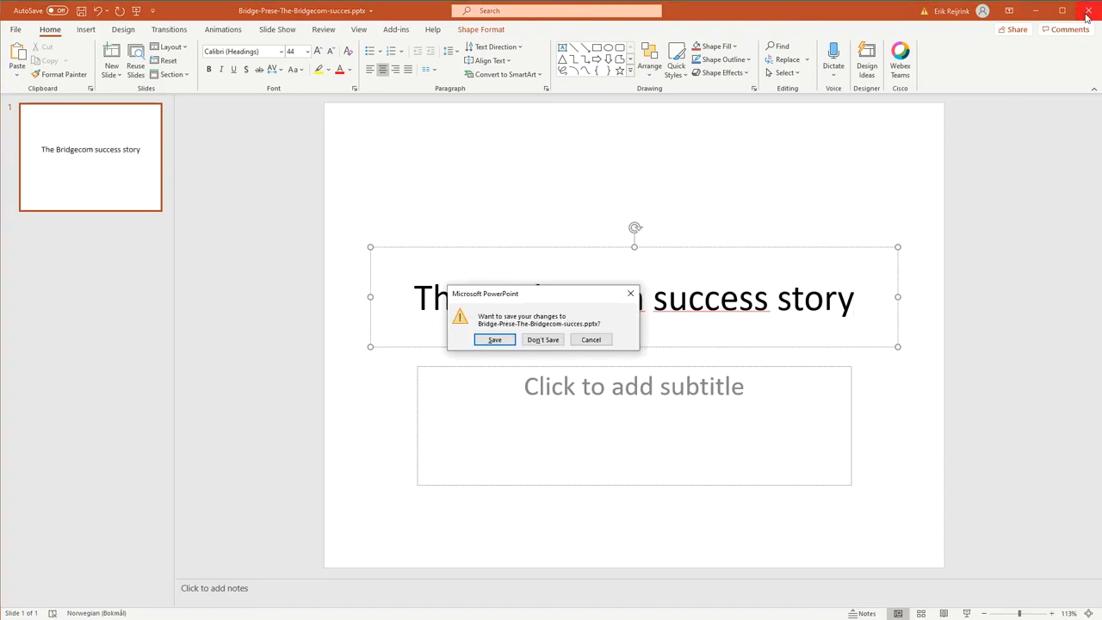